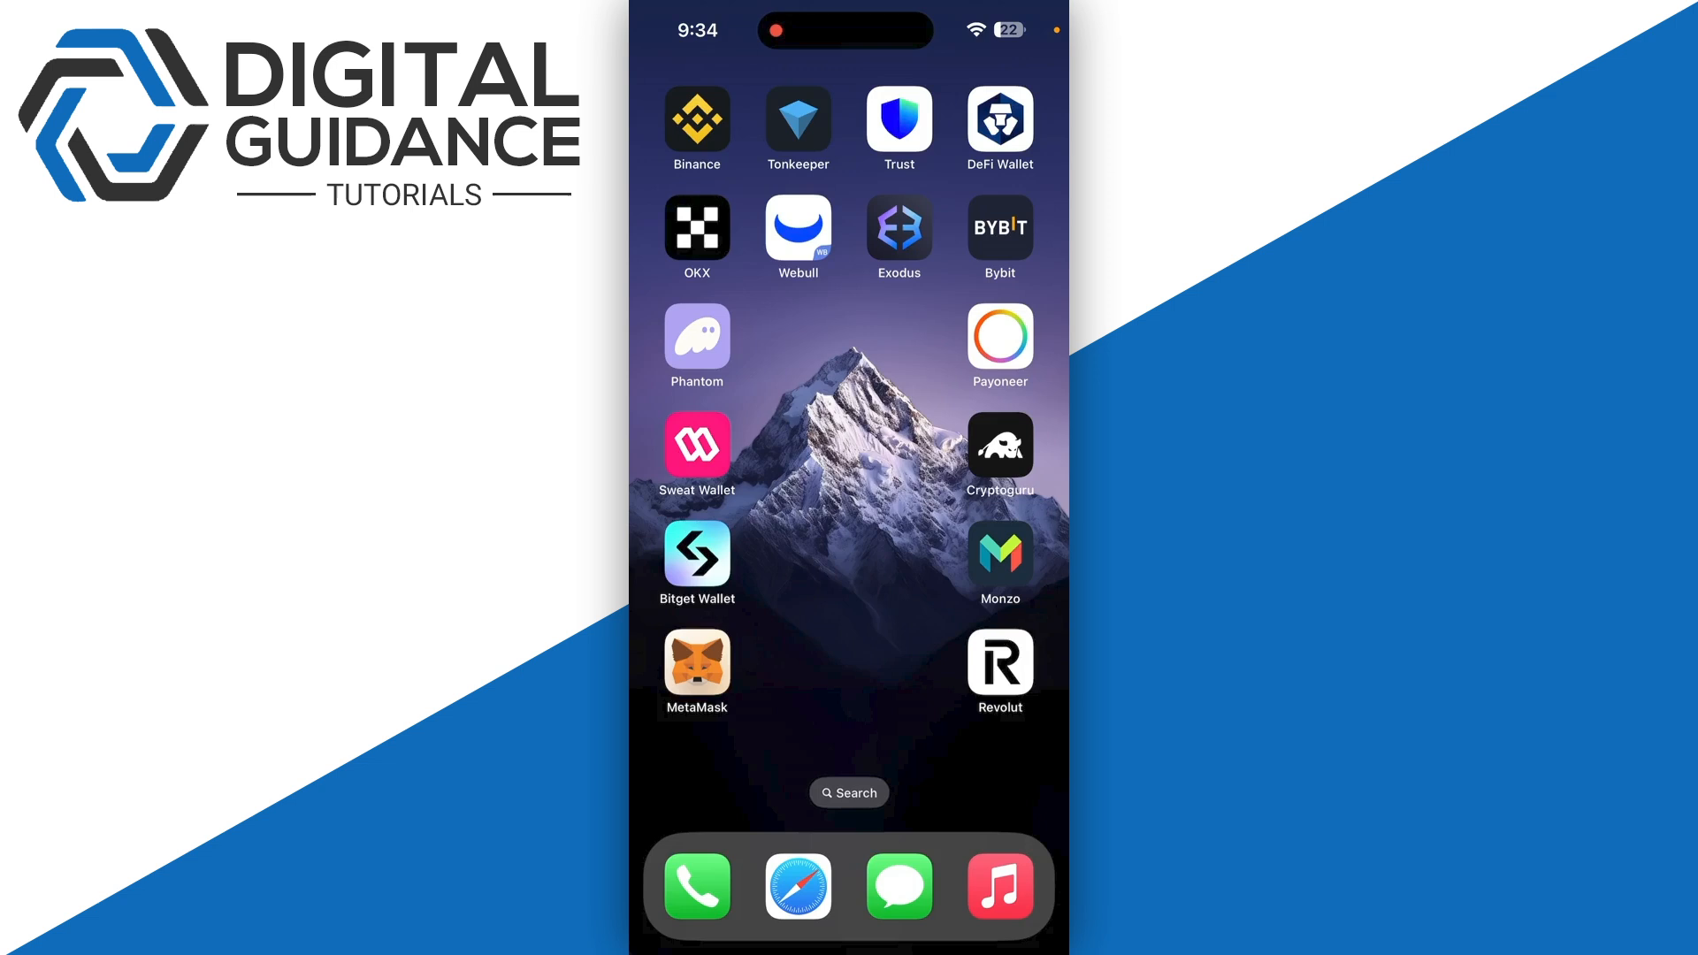
# Step: Launch Binance and view the wallet balances, browsing the Spot, Funding and Earn wallets and dismissing the Earn welcome
pyautogui.click(697, 118)
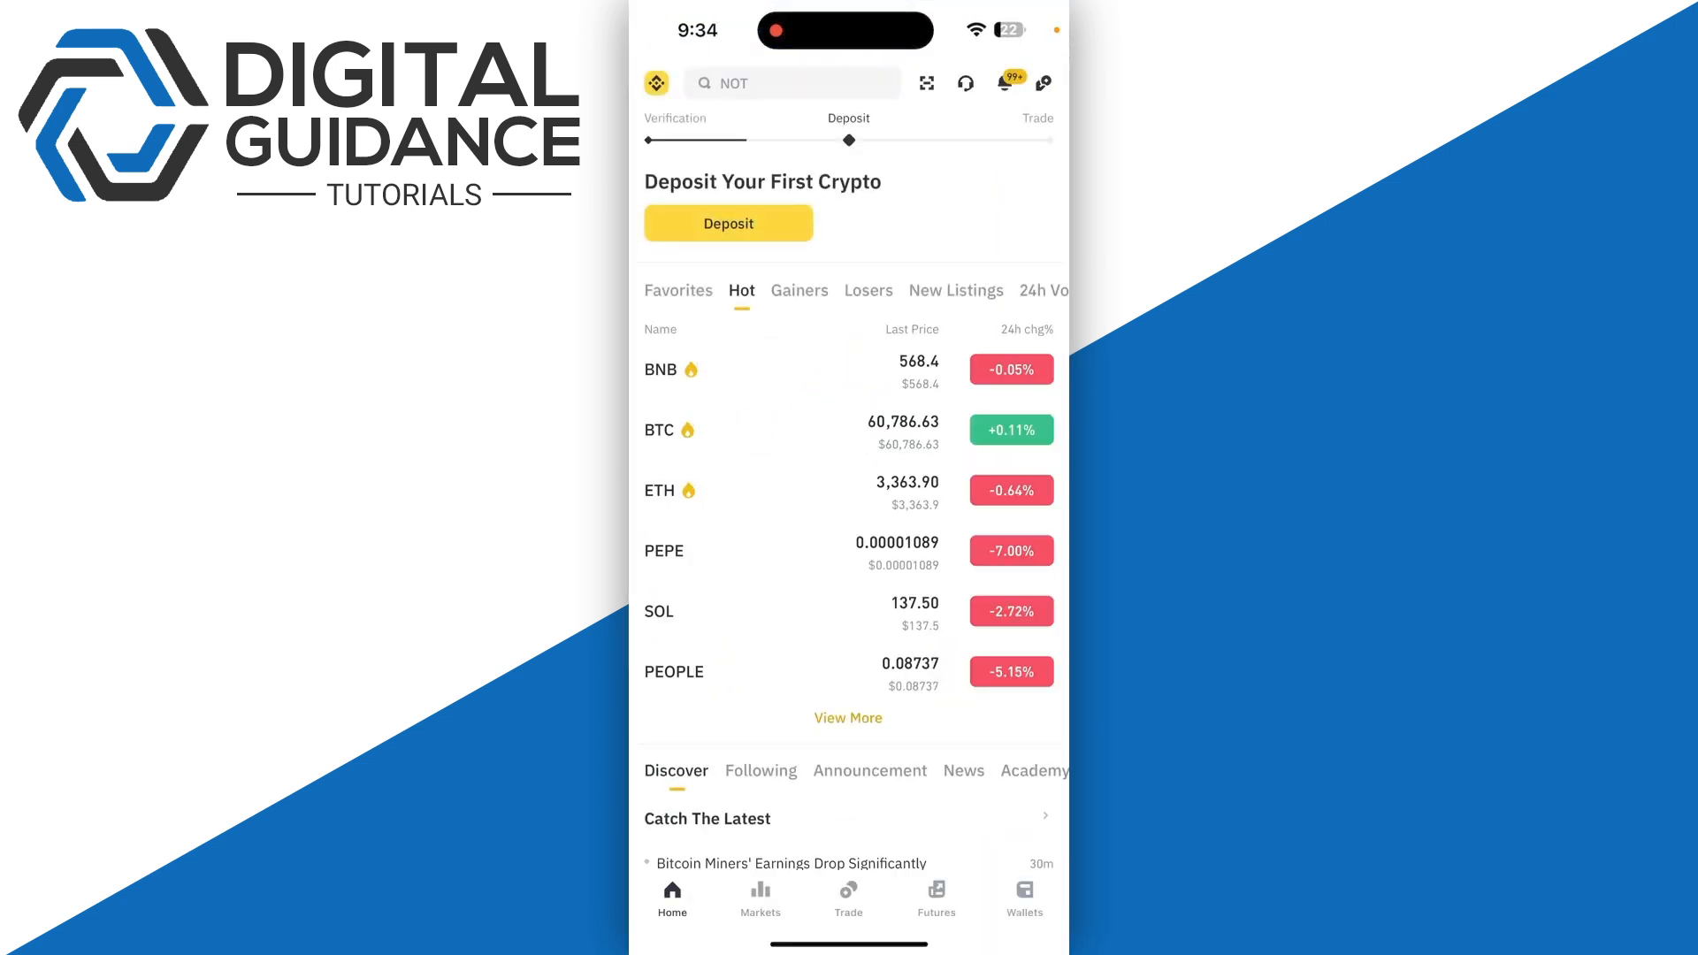
pyautogui.click(1023, 897)
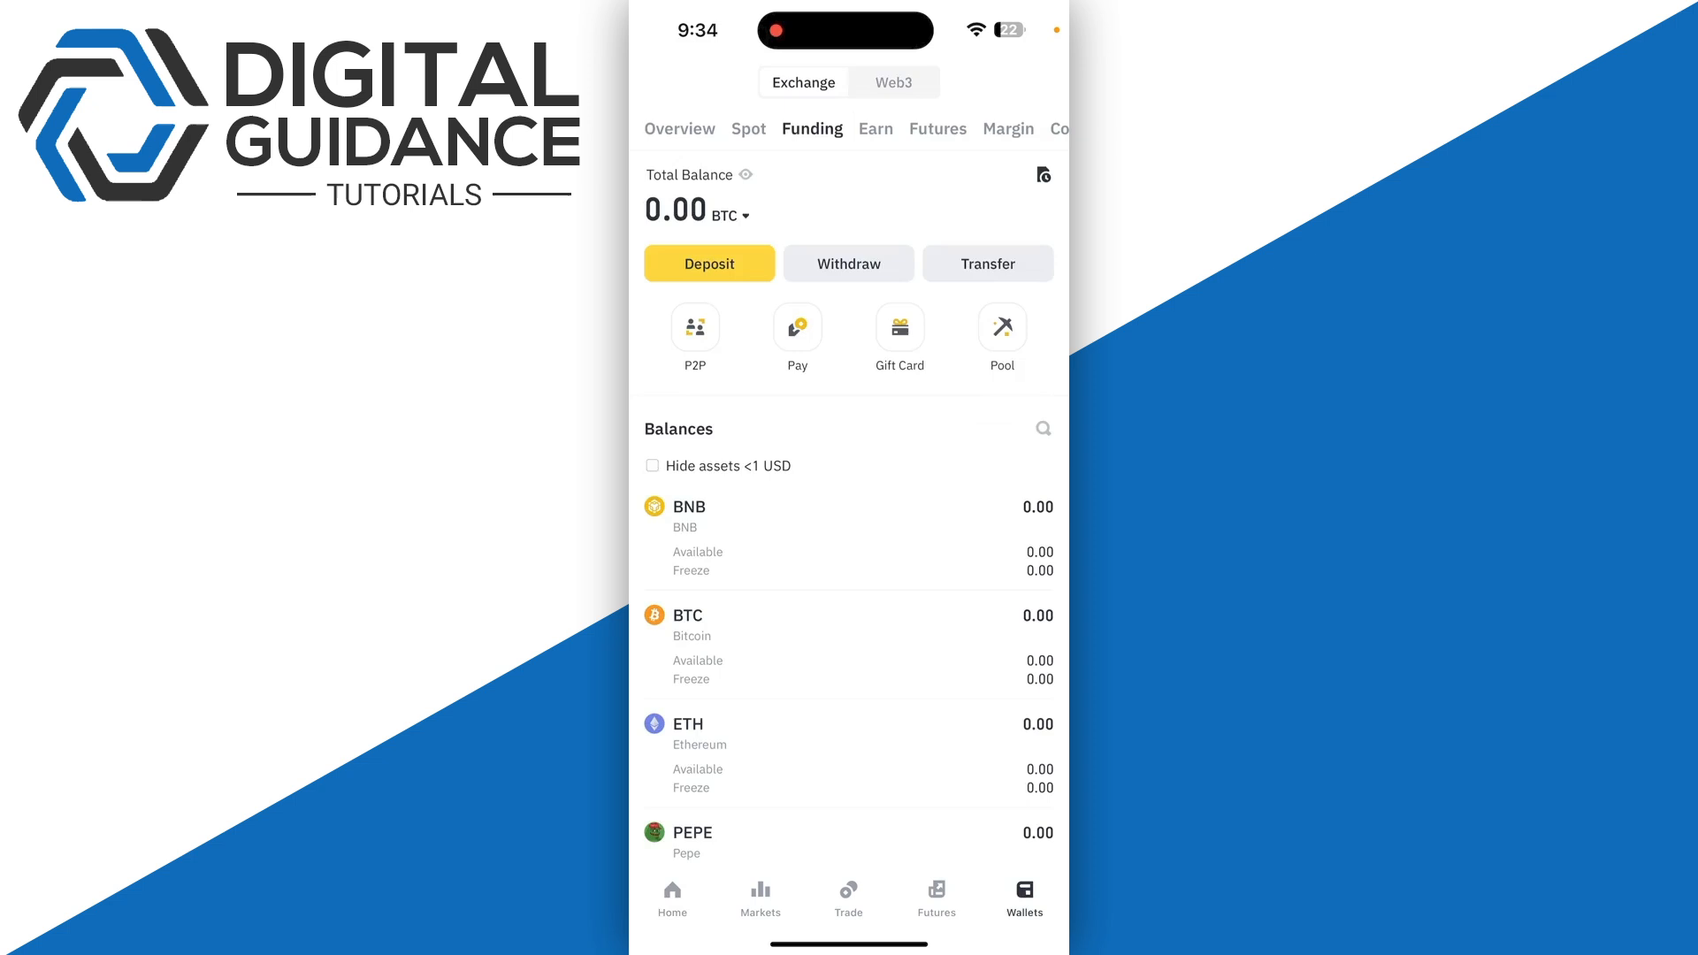
pyautogui.click(747, 129)
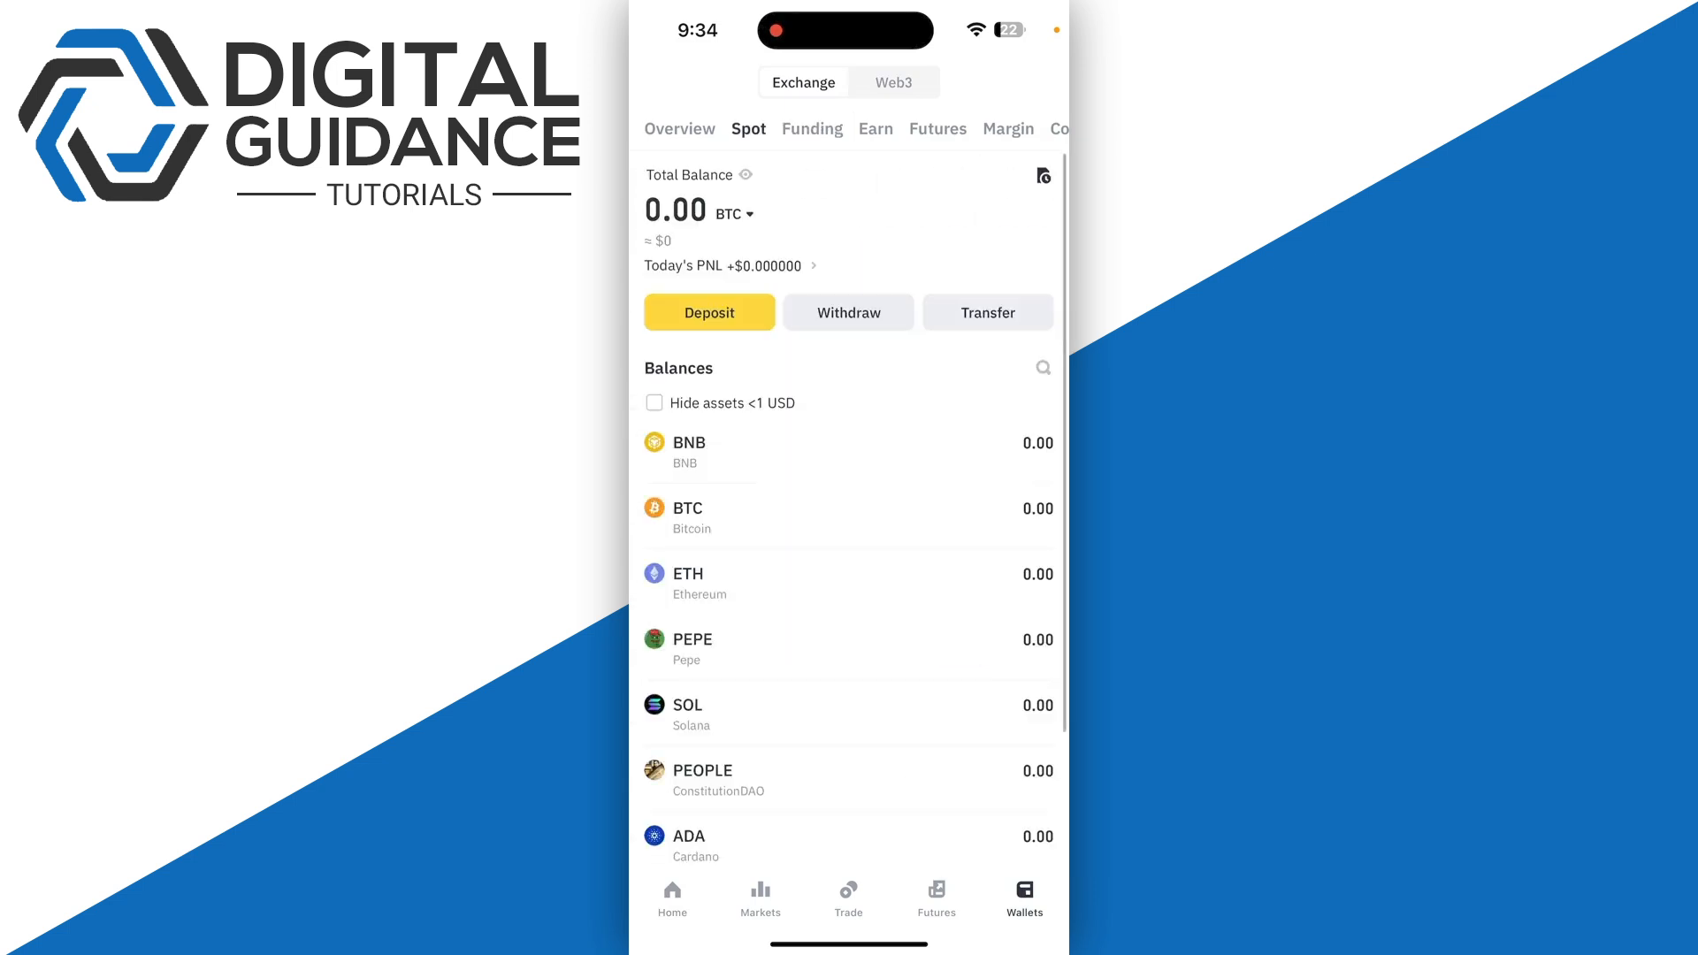
pyautogui.click(812, 129)
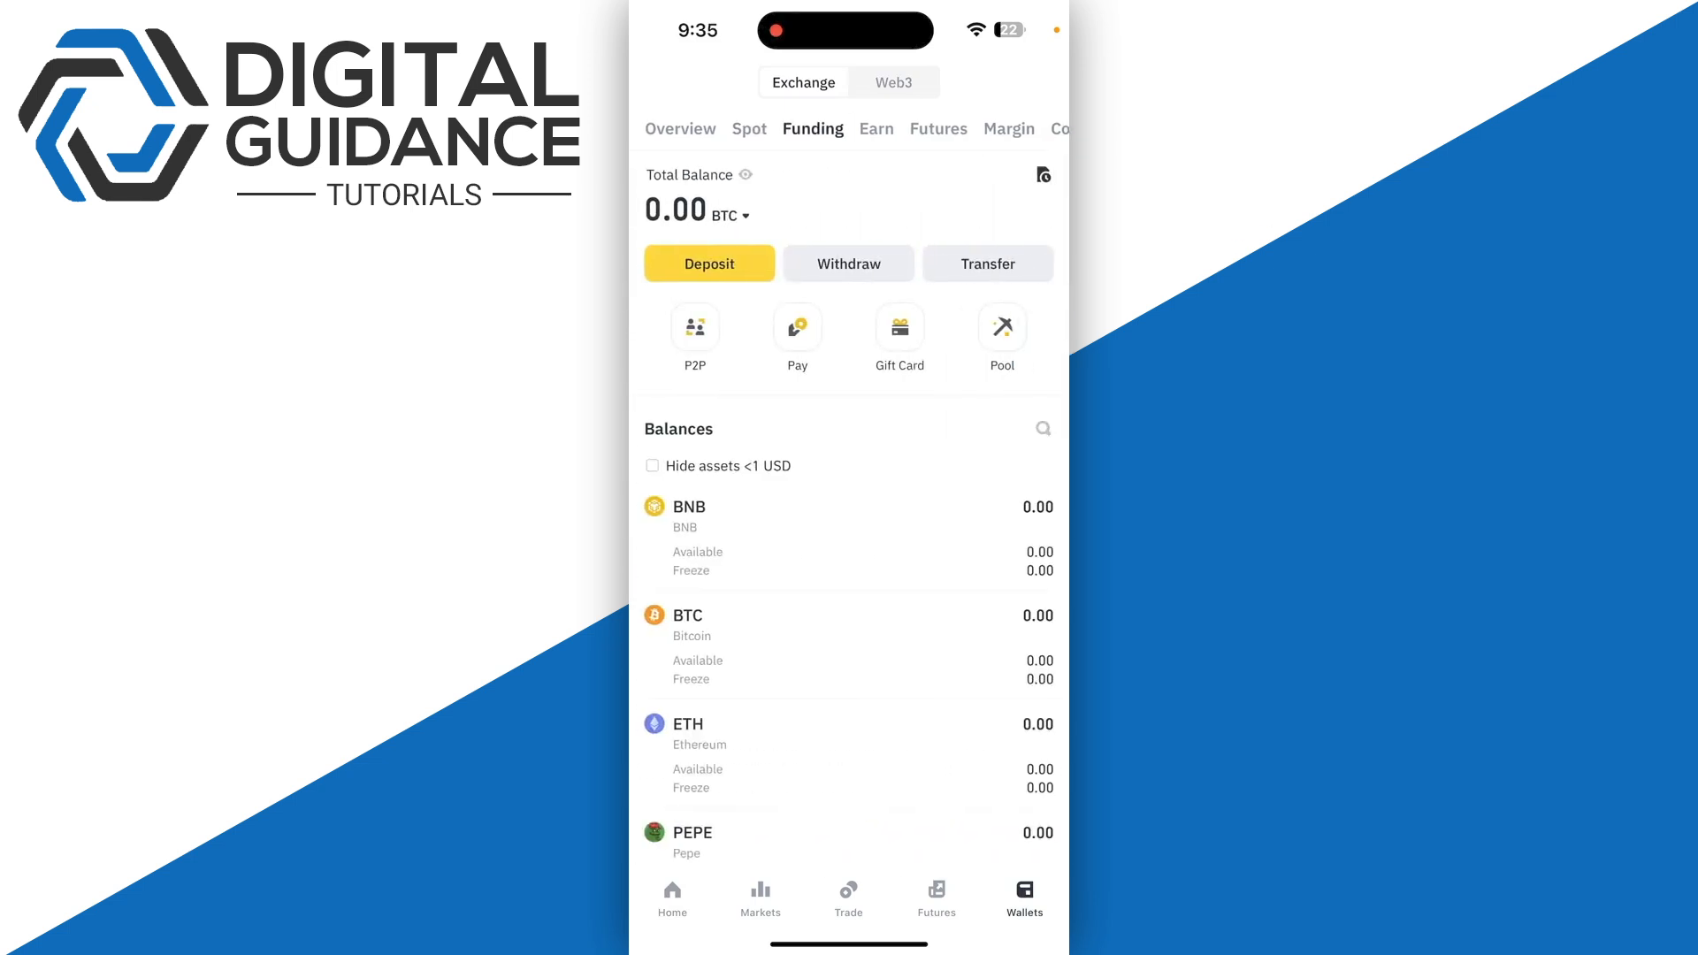
pyautogui.click(875, 129)
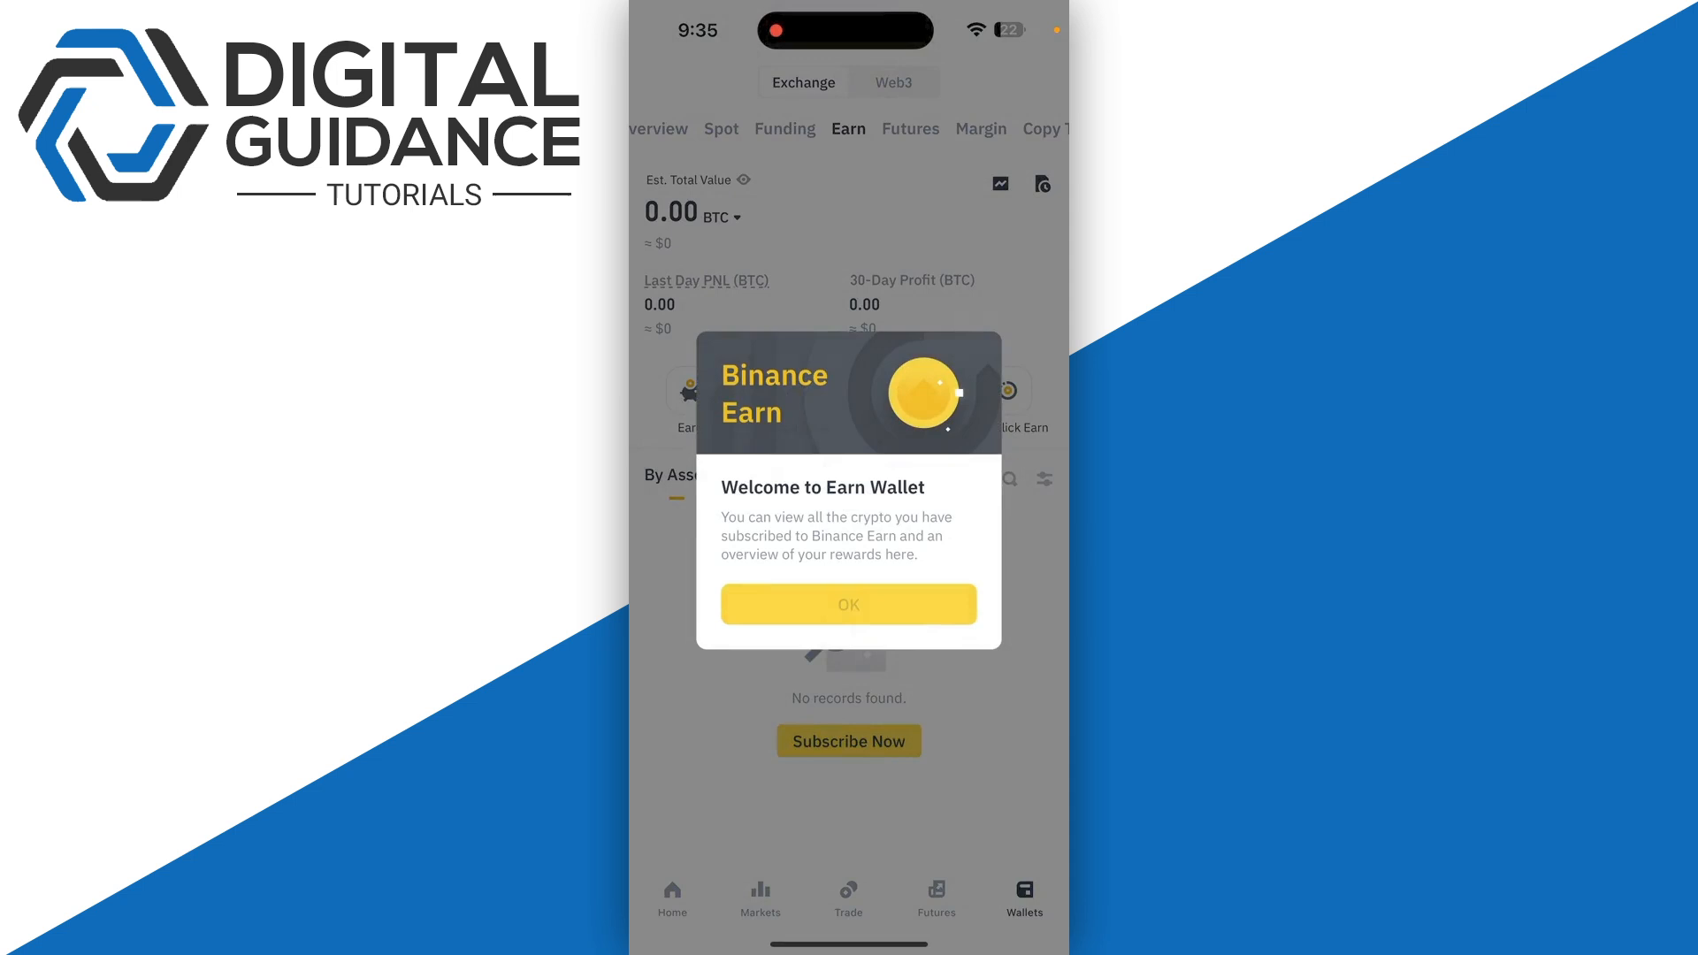
pyautogui.click(847, 605)
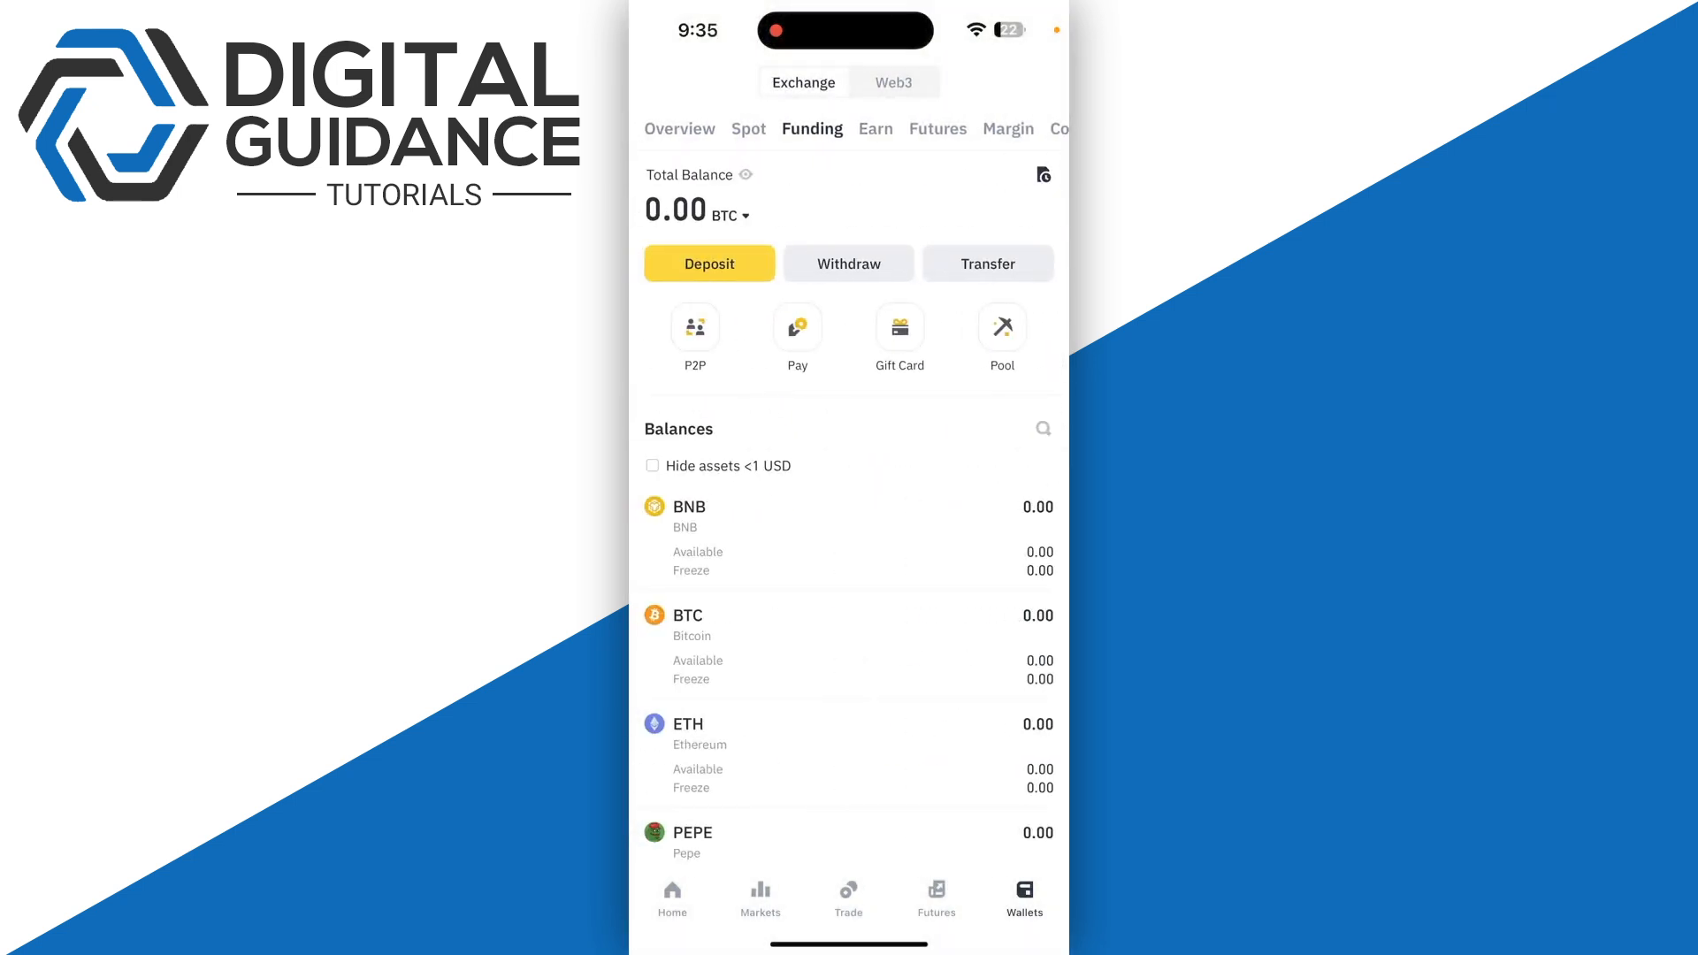
# Step: Enter the Gift Card section and browse the store's token gift cards (USDT, BNB, SHIB, ETH, DOGE, BTC)
pyautogui.click(899, 327)
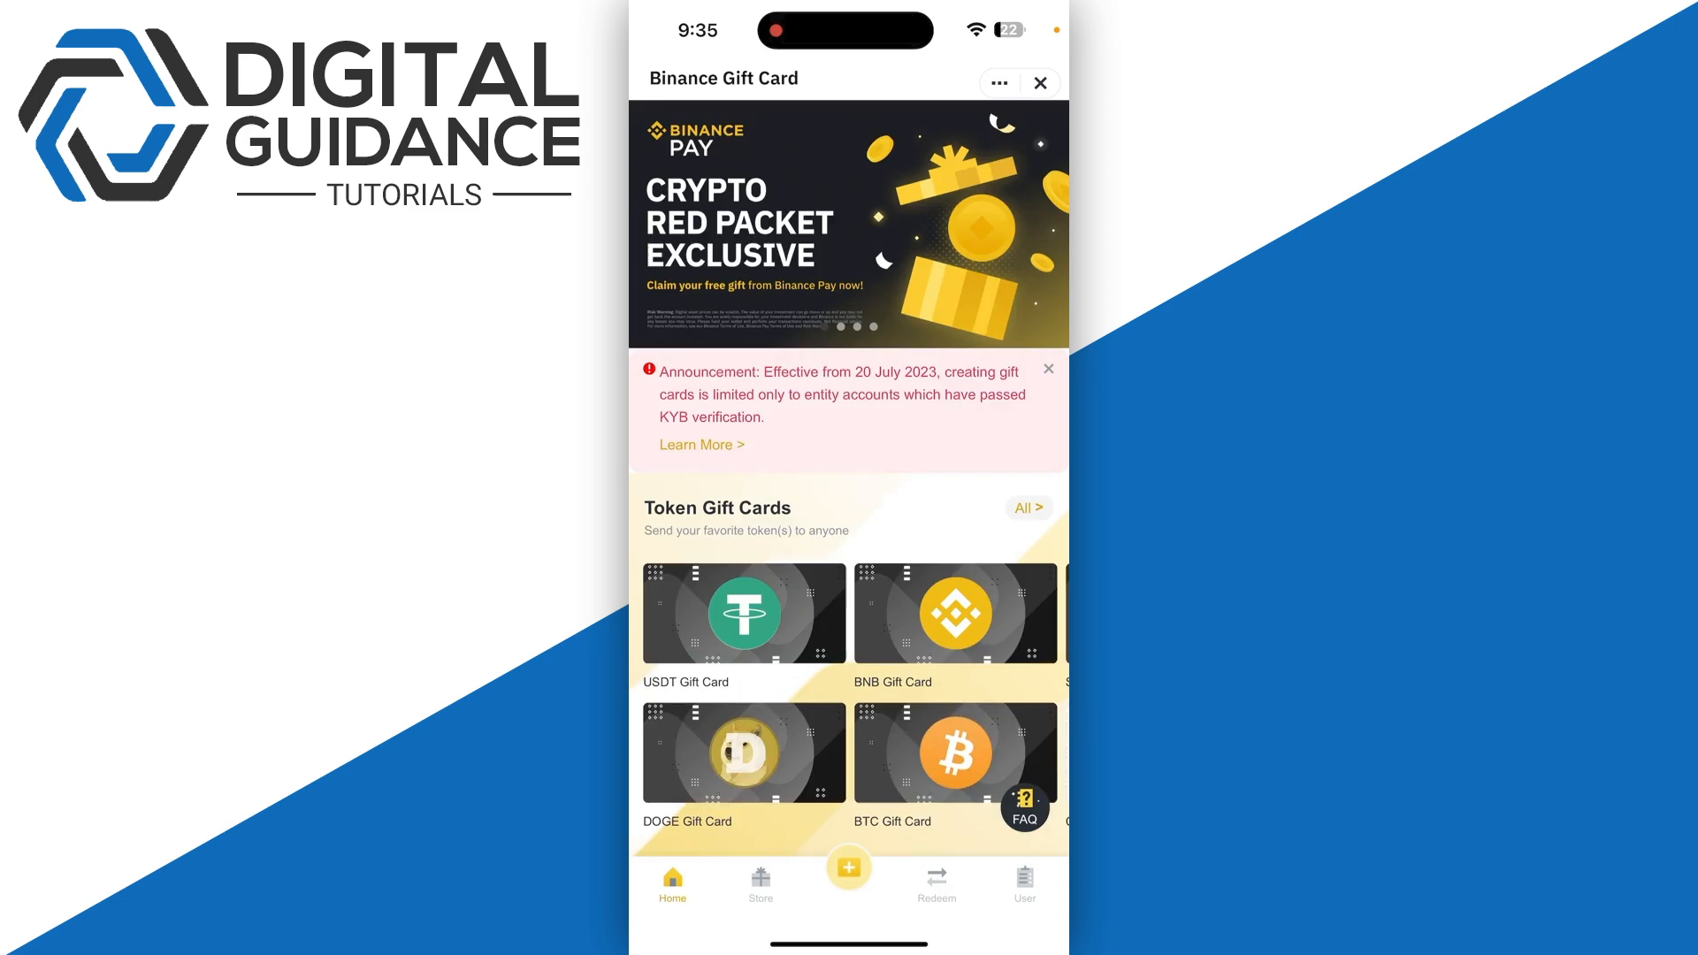
pyautogui.scroll(-3)
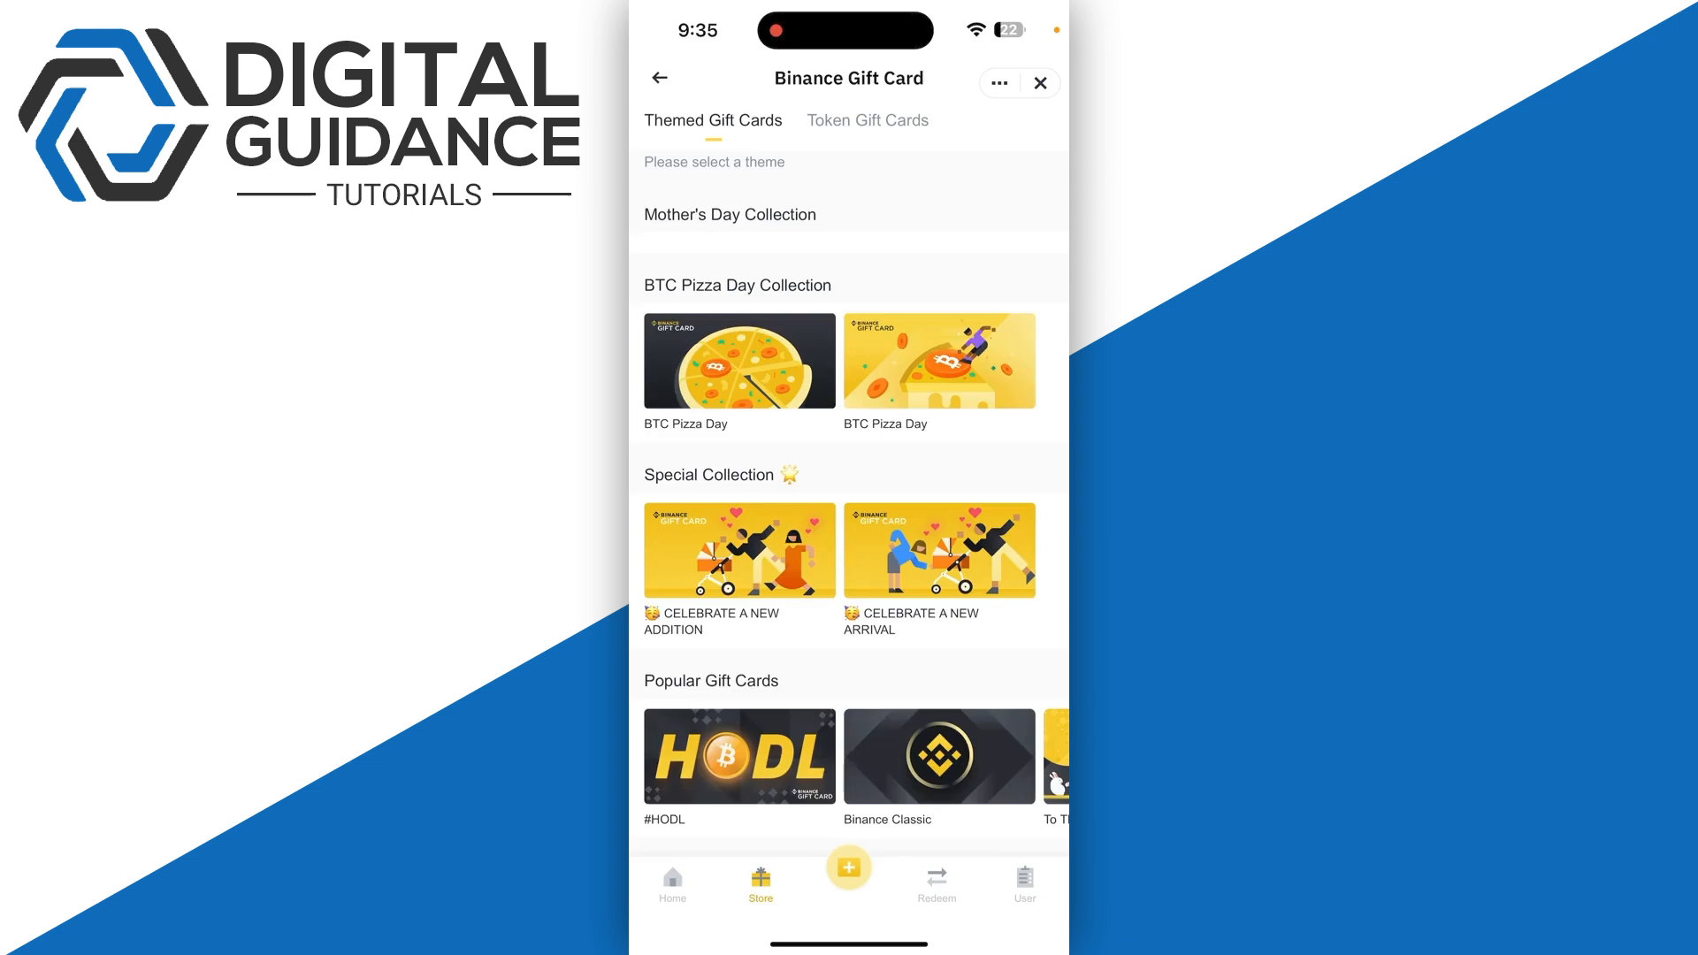
pyautogui.scroll(-3)
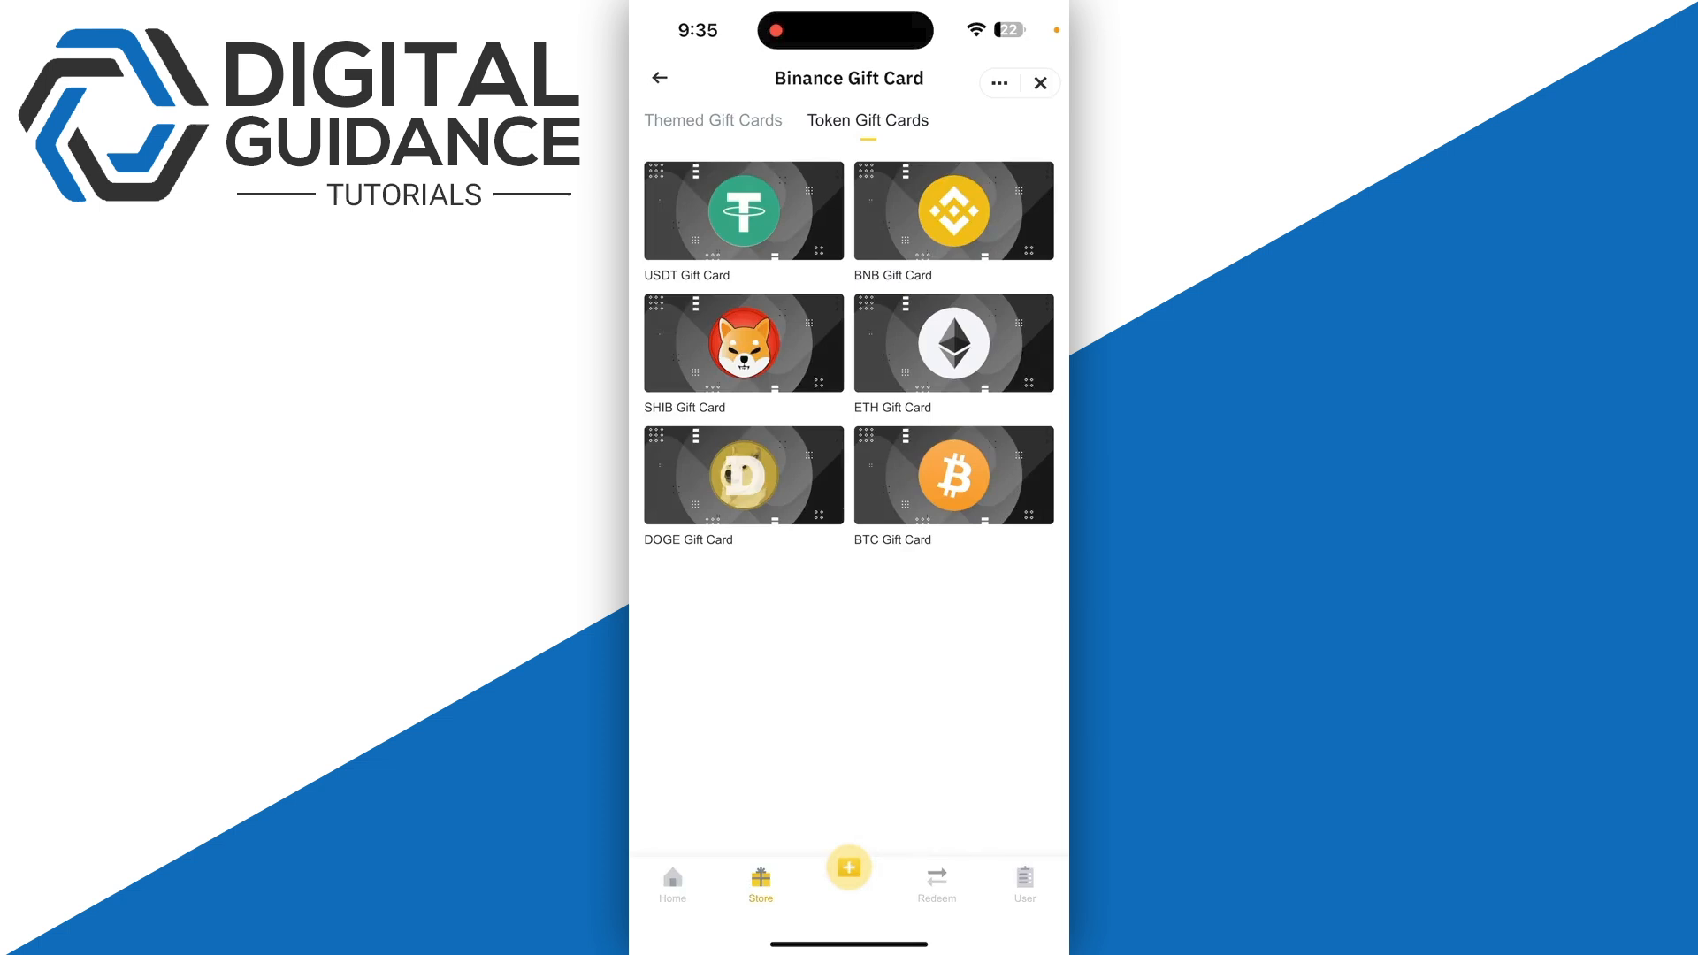
# Step: View the Redeem to crypto code screen, then return to the gift card Redeem section
pyautogui.click(934, 883)
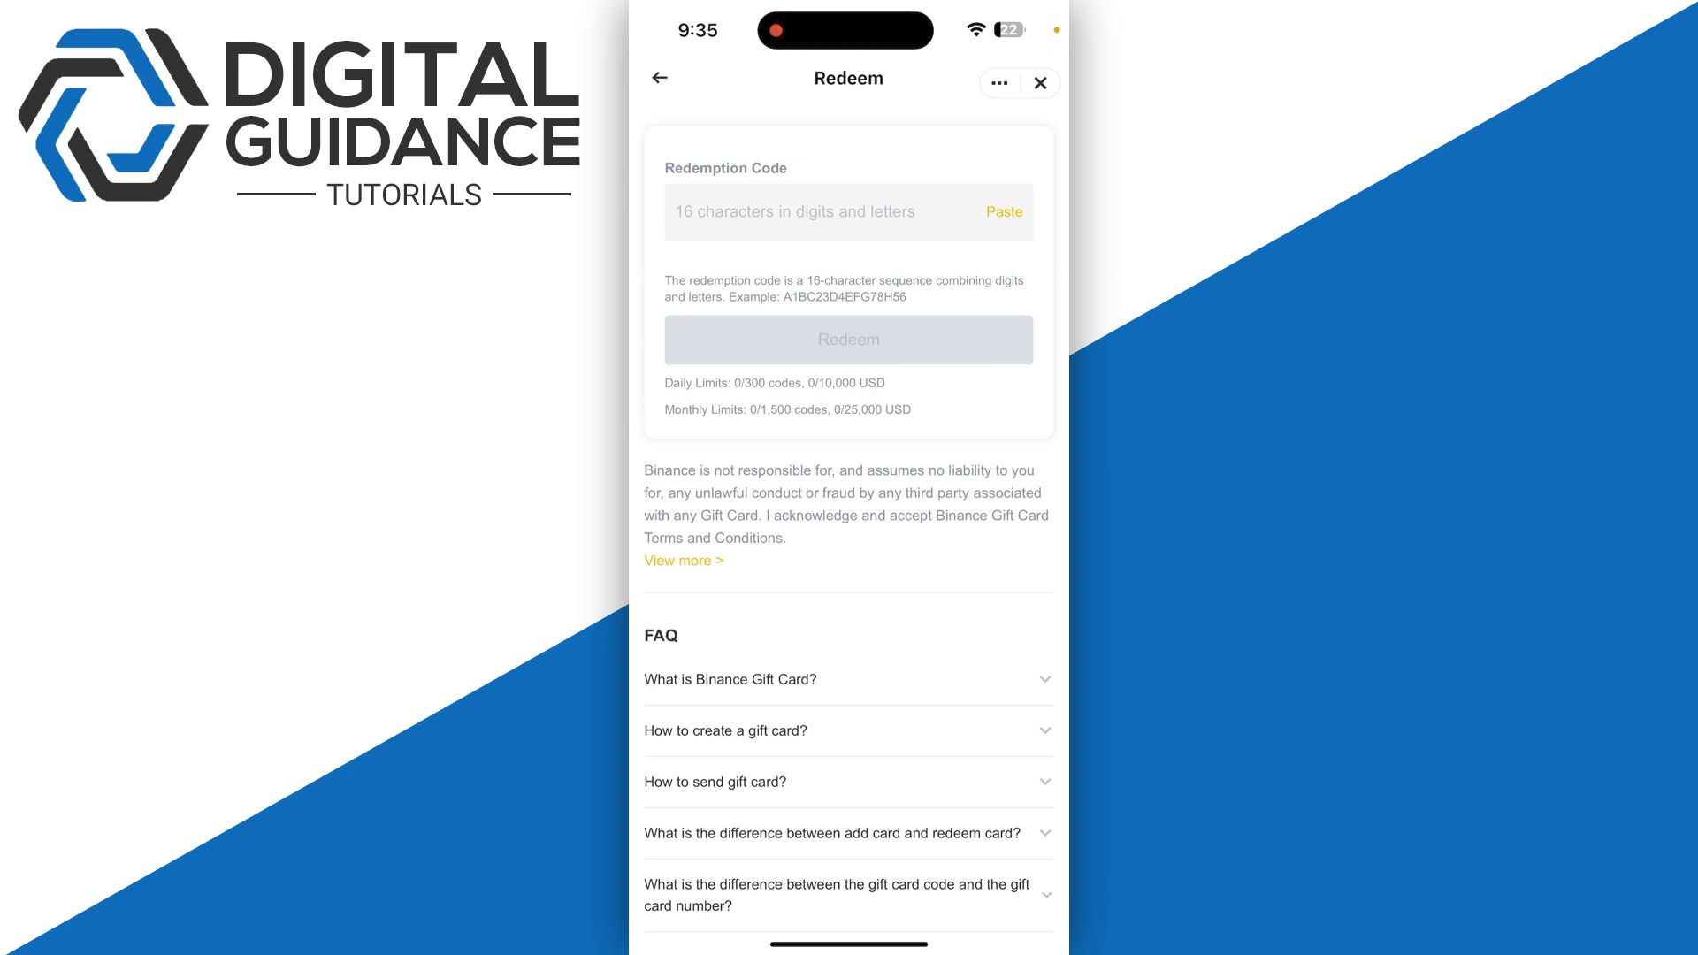
pyautogui.click(660, 76)
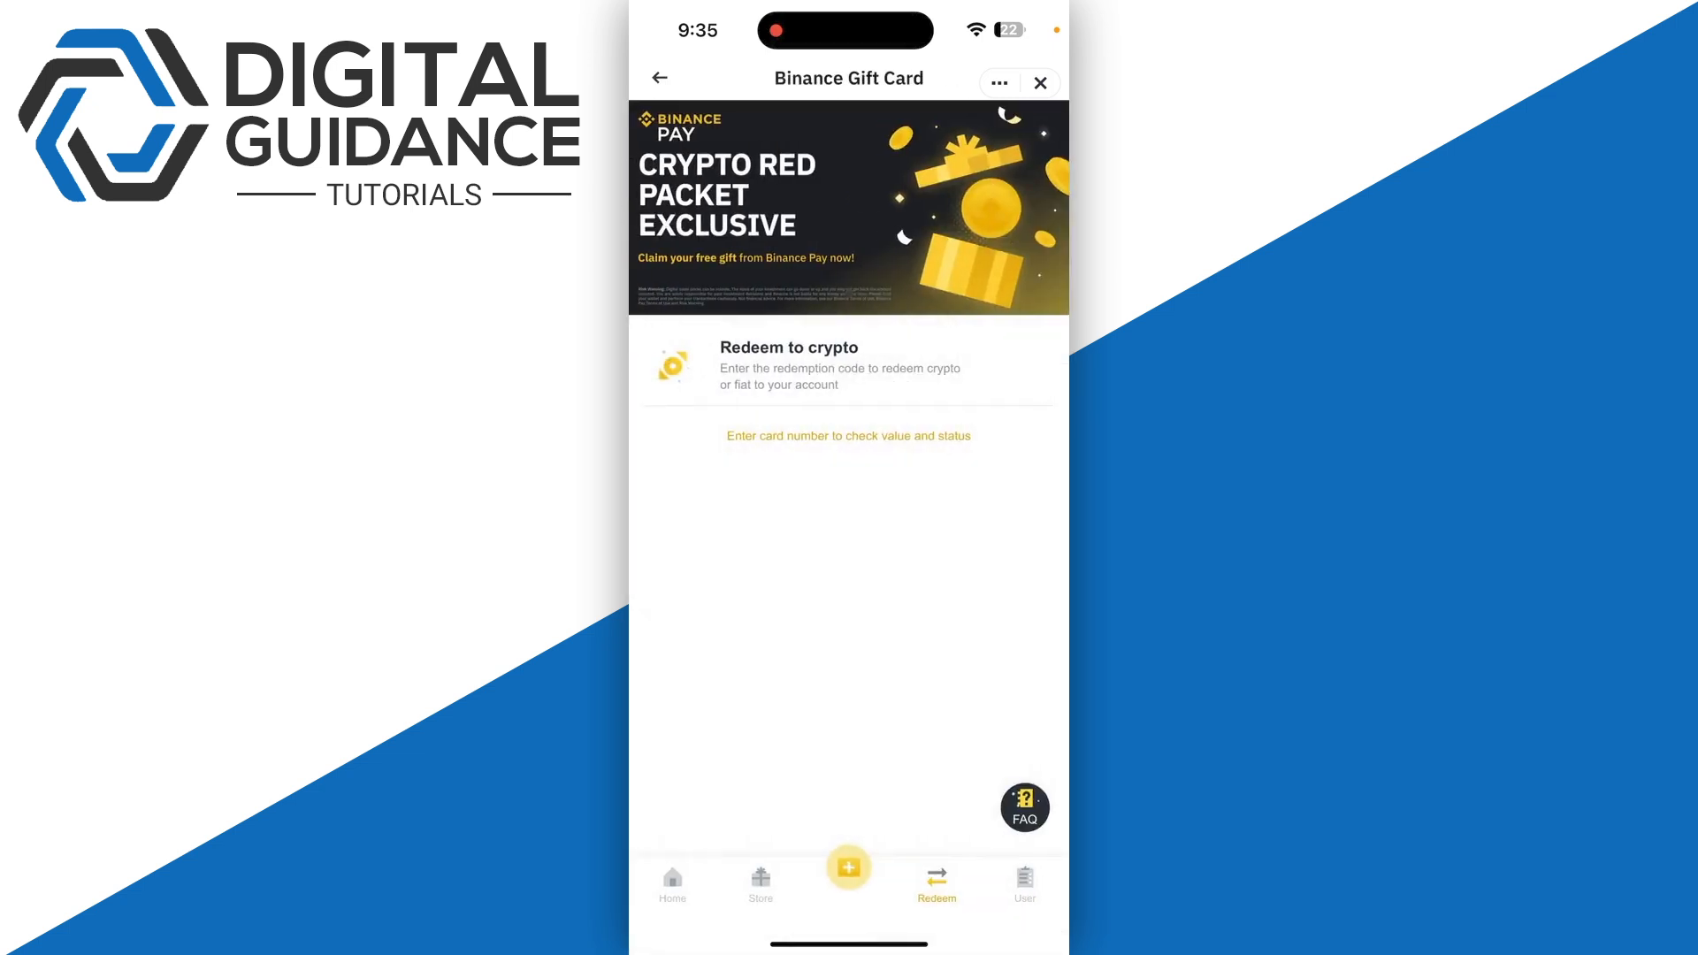
# Step: Start creating a gift card from the store and reach the Entity Account Required KYB notice
pyautogui.click(759, 883)
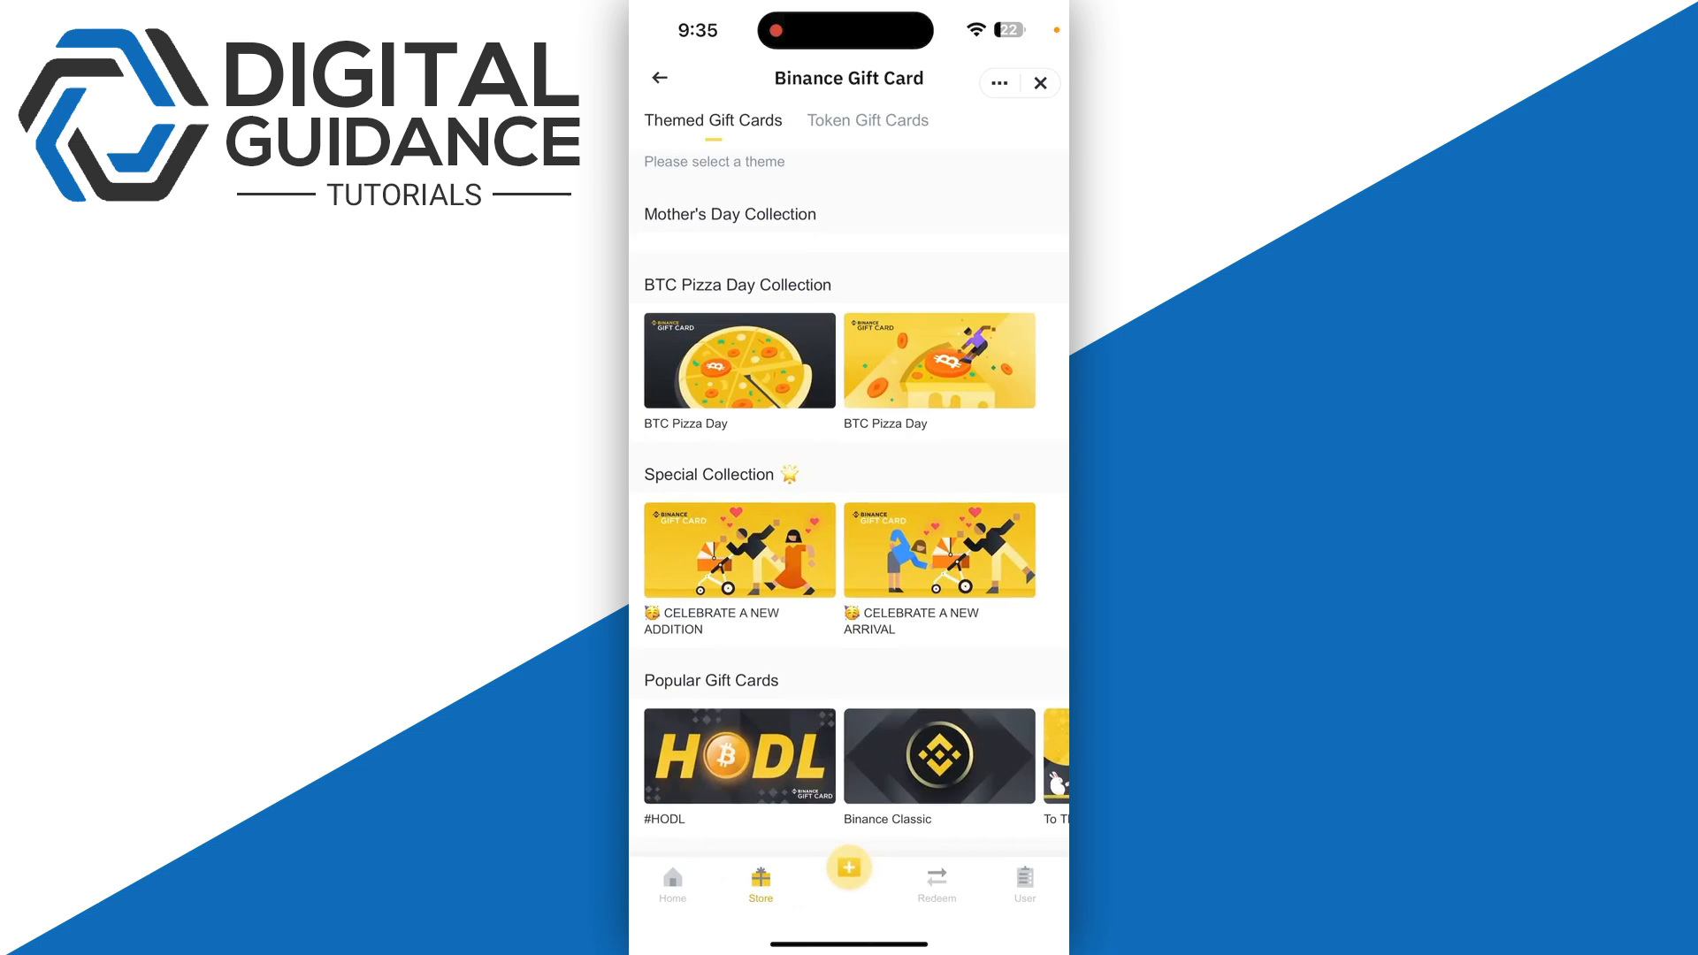
pyautogui.click(848, 867)
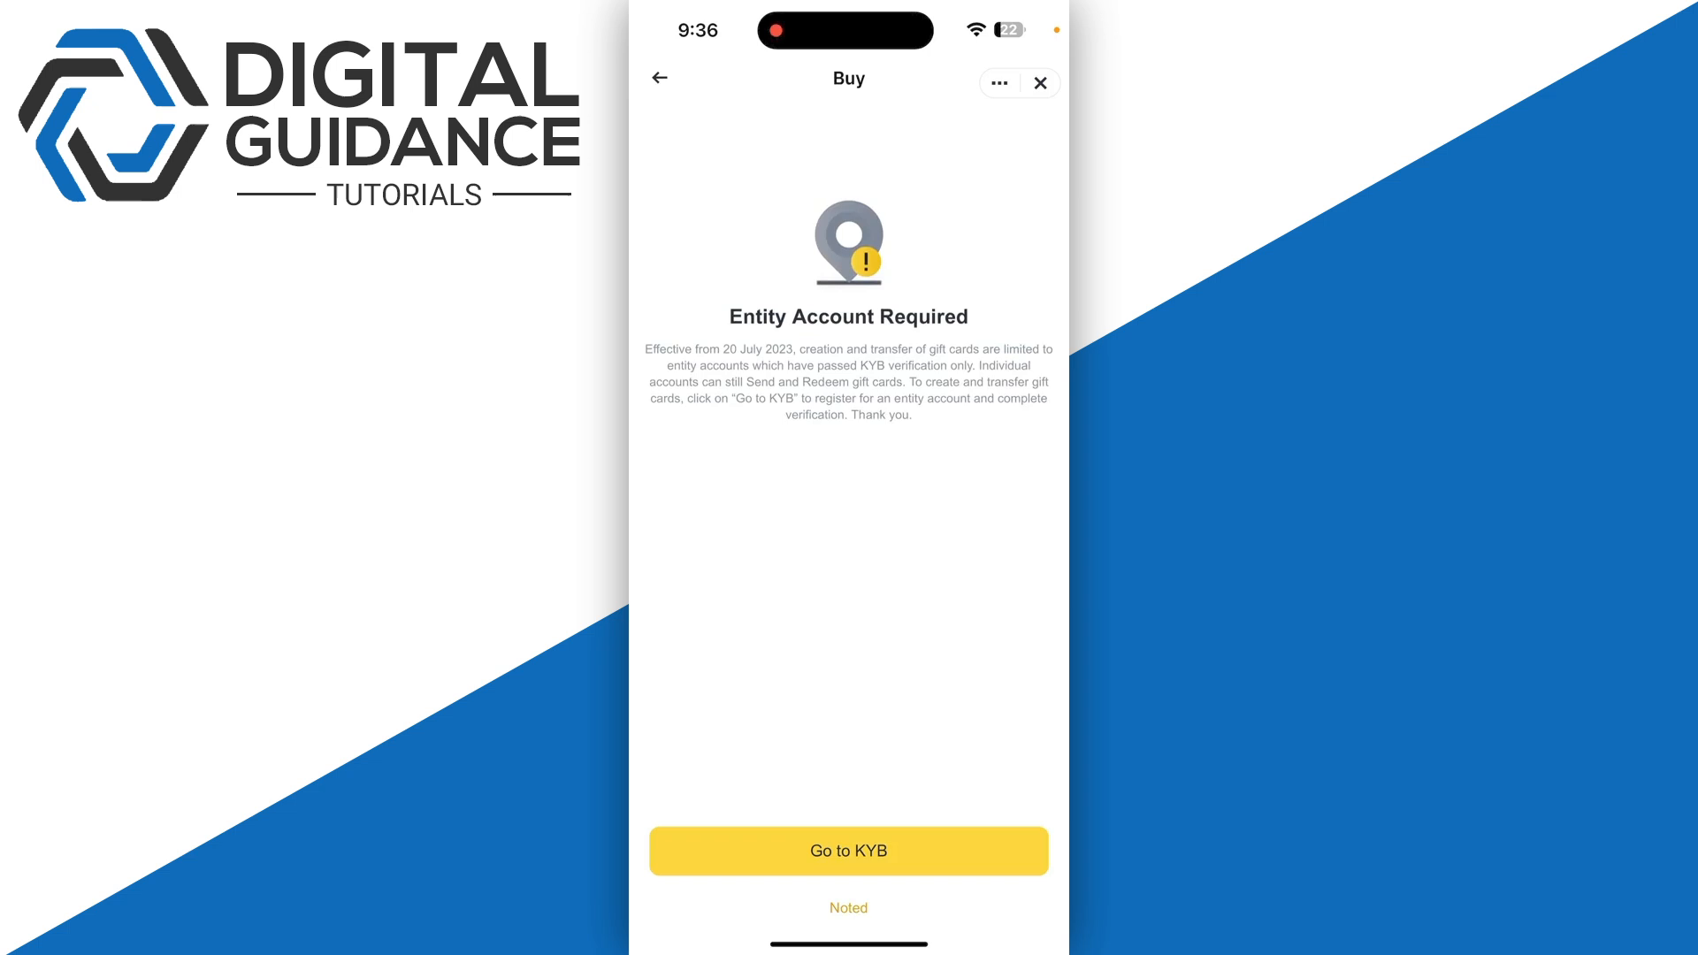
# Step: View the KYB VIP & Institutional registration page, then acknowledge the notice to return to the token gift cards
pyautogui.click(847, 851)
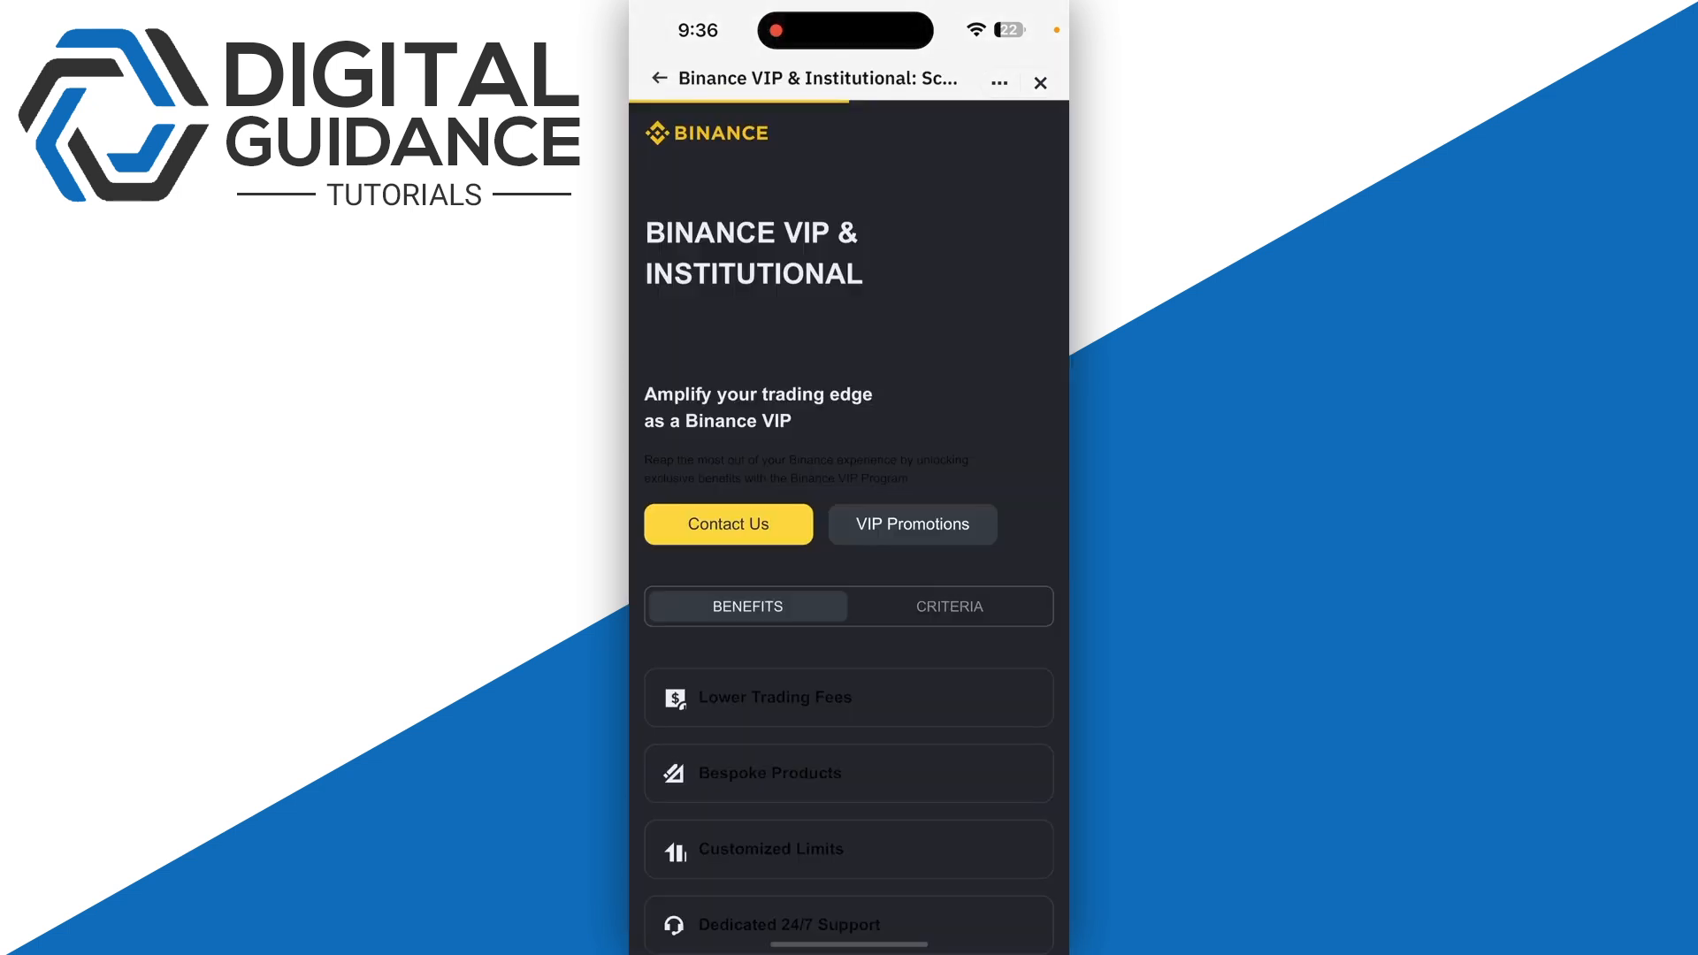
pyautogui.scroll(-3)
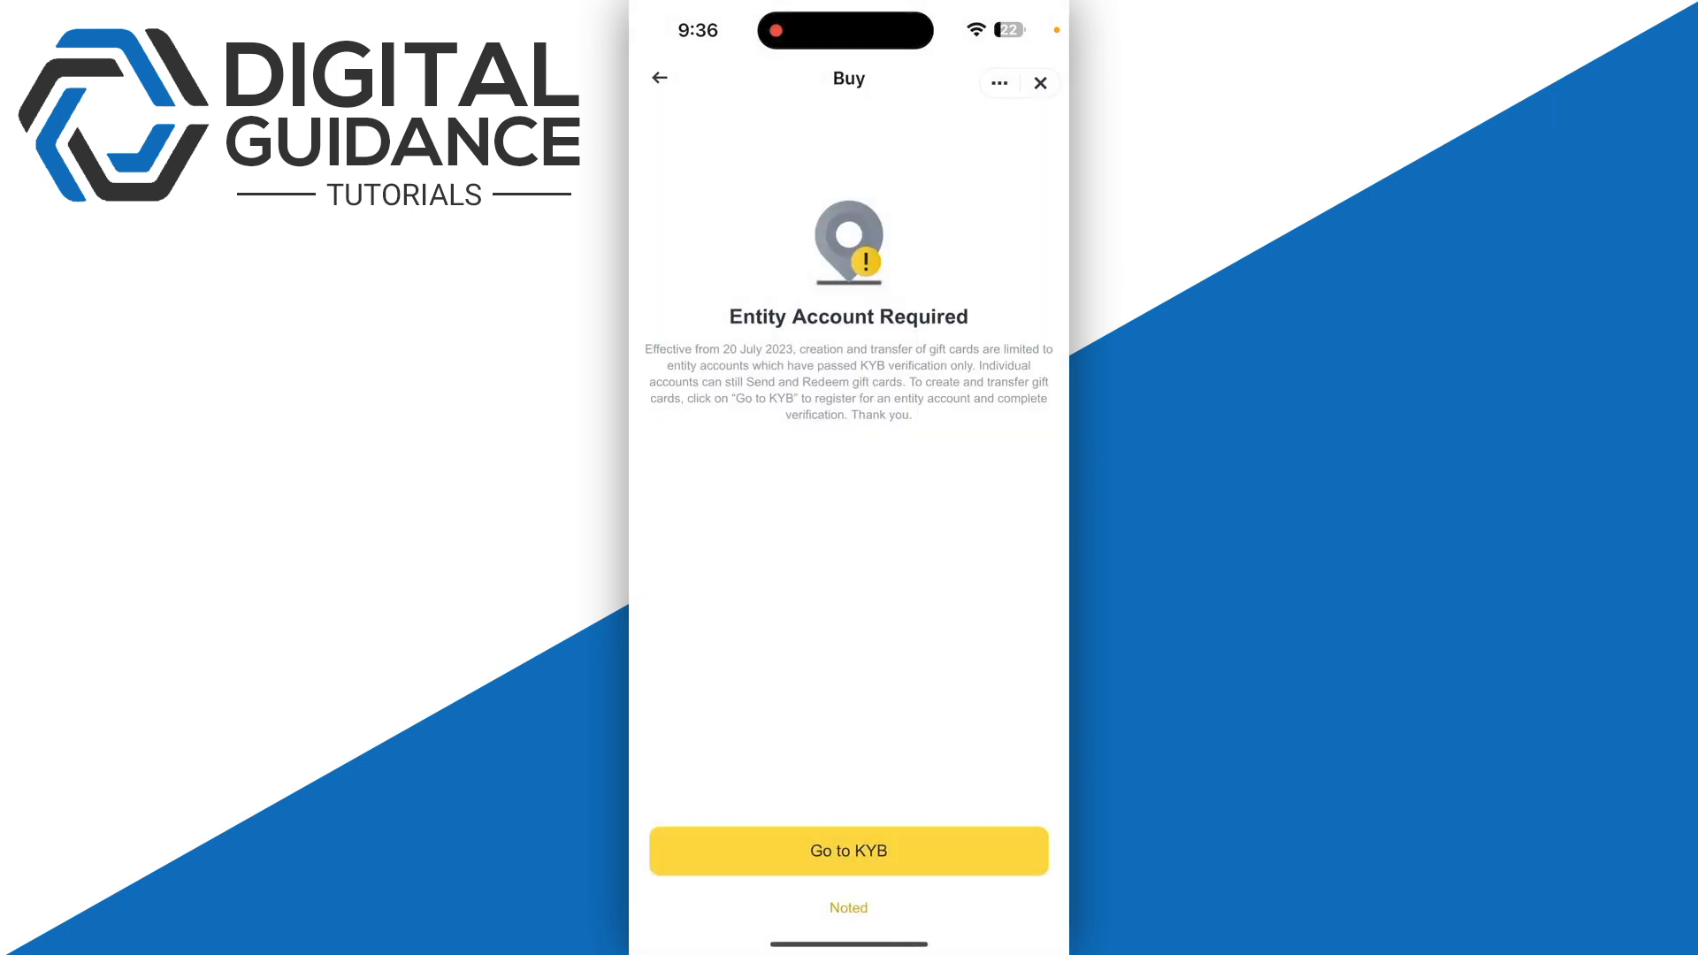
pyautogui.click(847, 907)
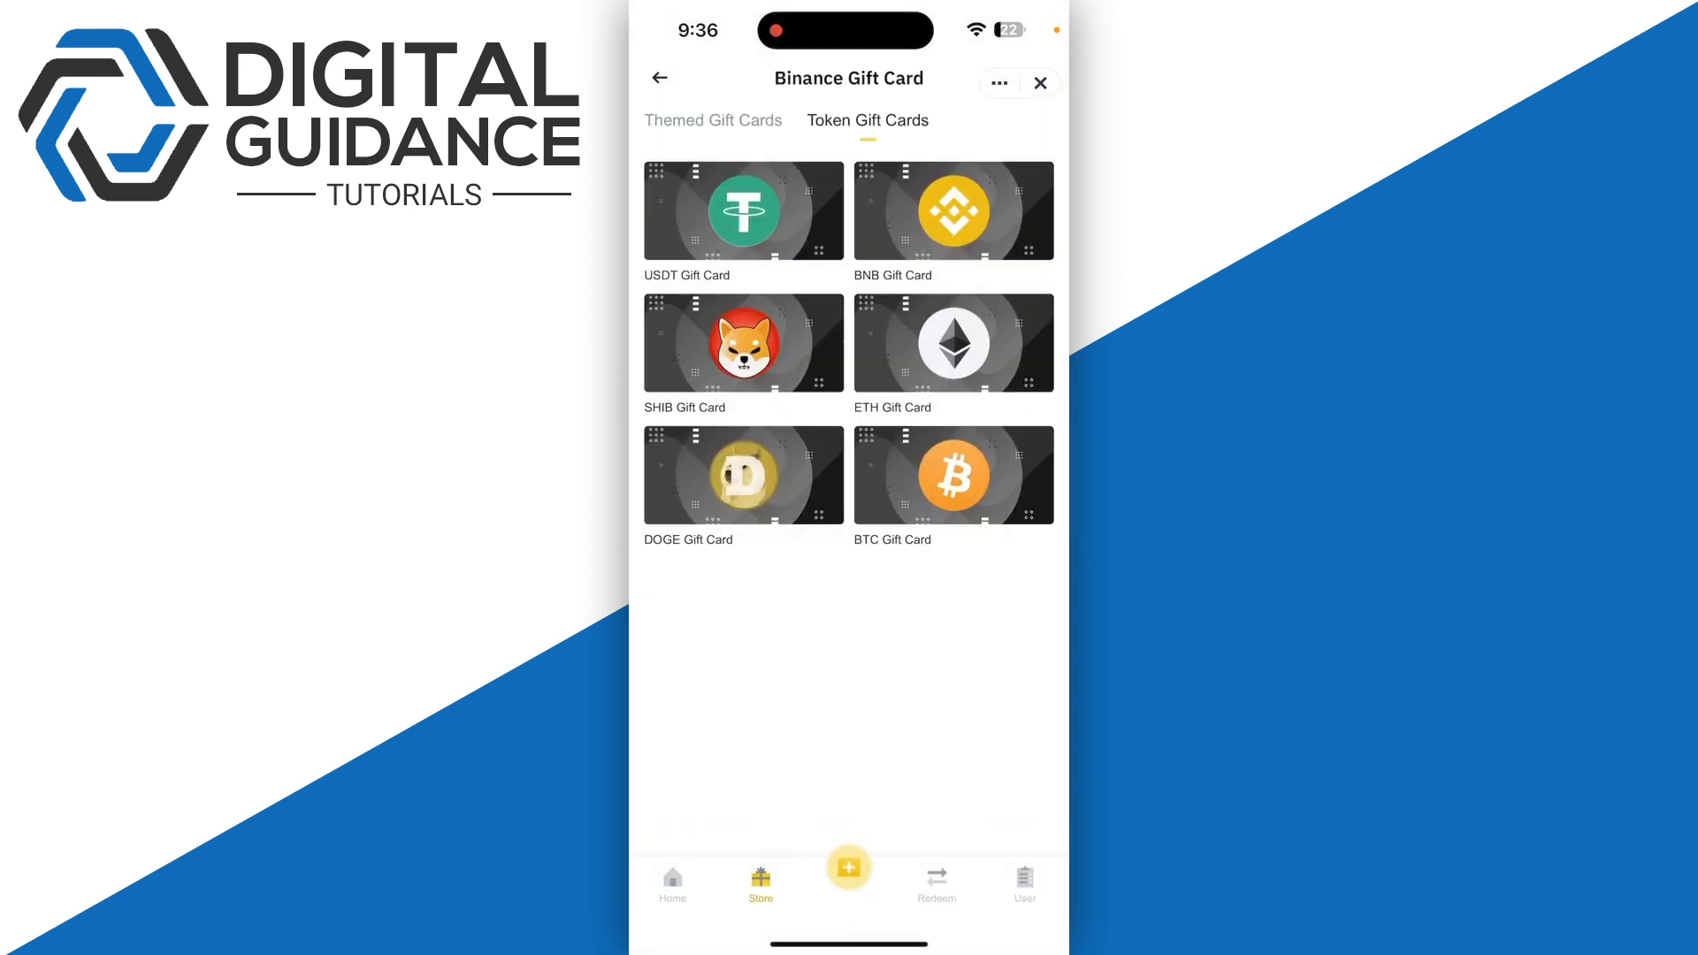